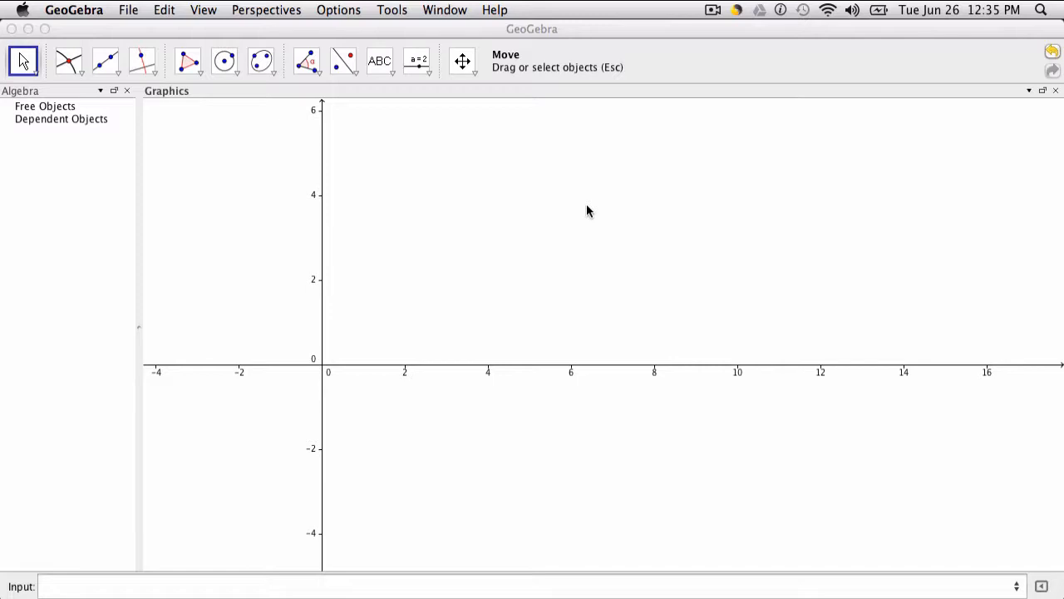
mouse_move(158, 434)
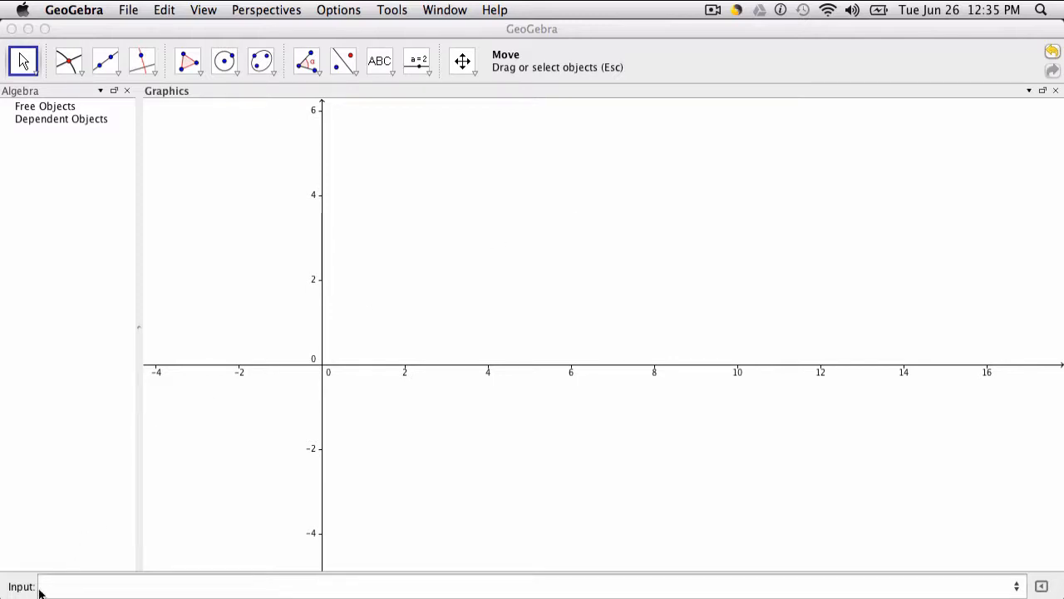
mouse_move(10, 545)
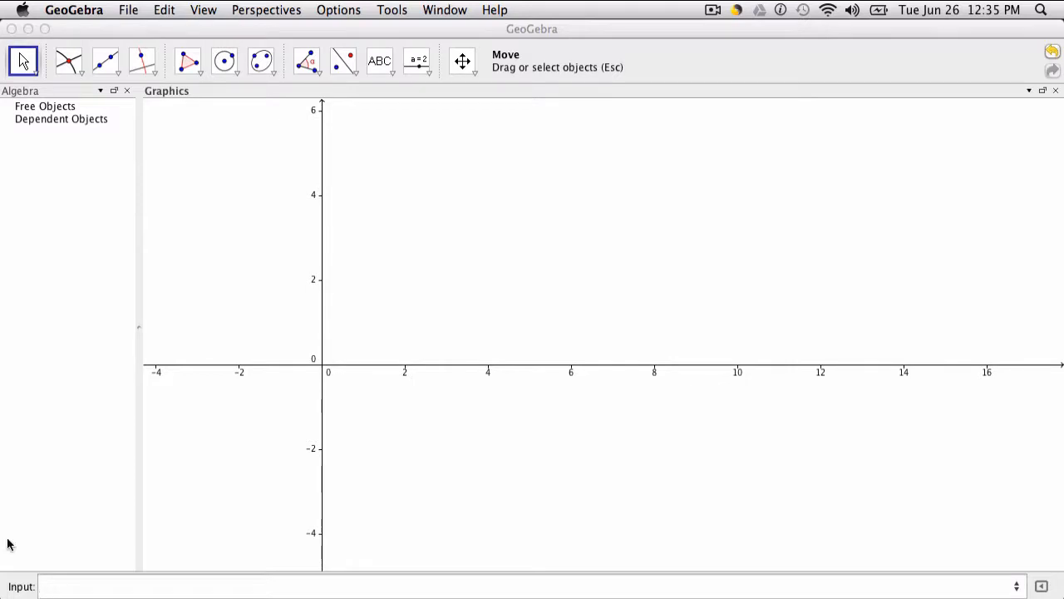
mouse_move(82, 75)
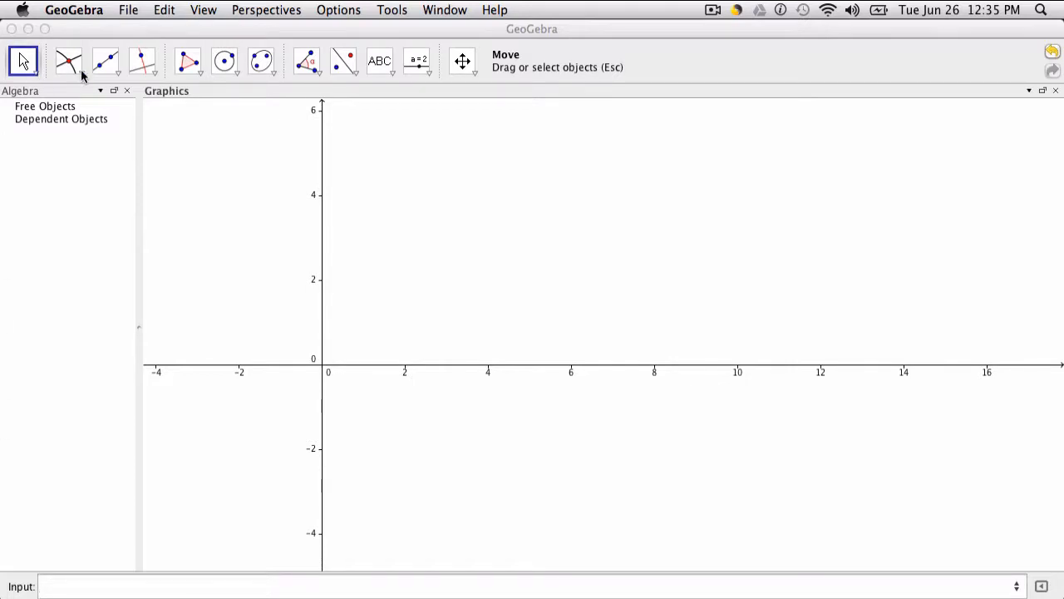
- Place about thirty free points around the plane, labelled A through Z and A₁ to D₁
click(69, 61)
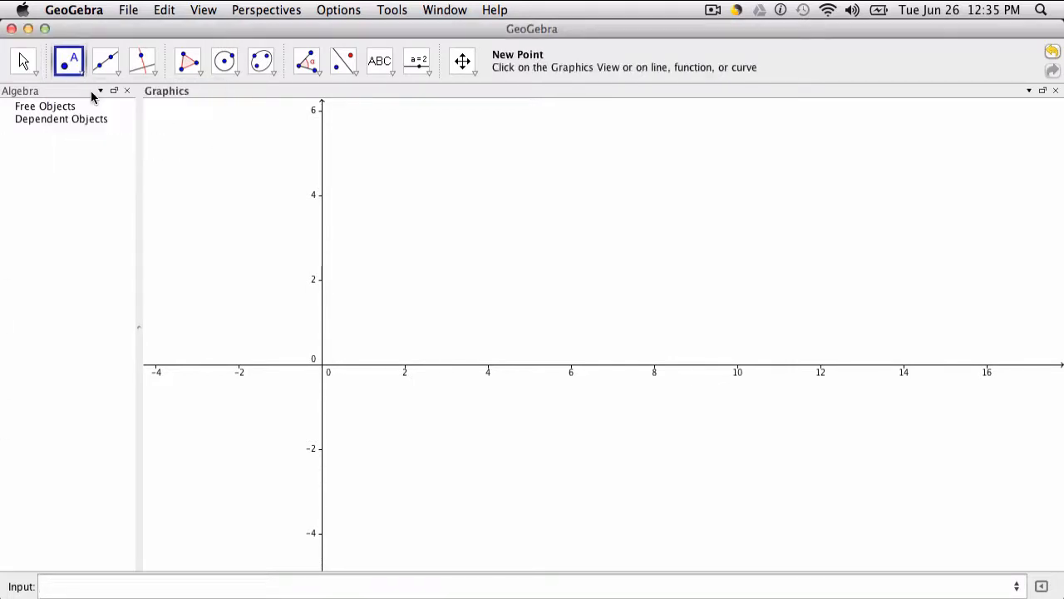
mouse_move(521, 318)
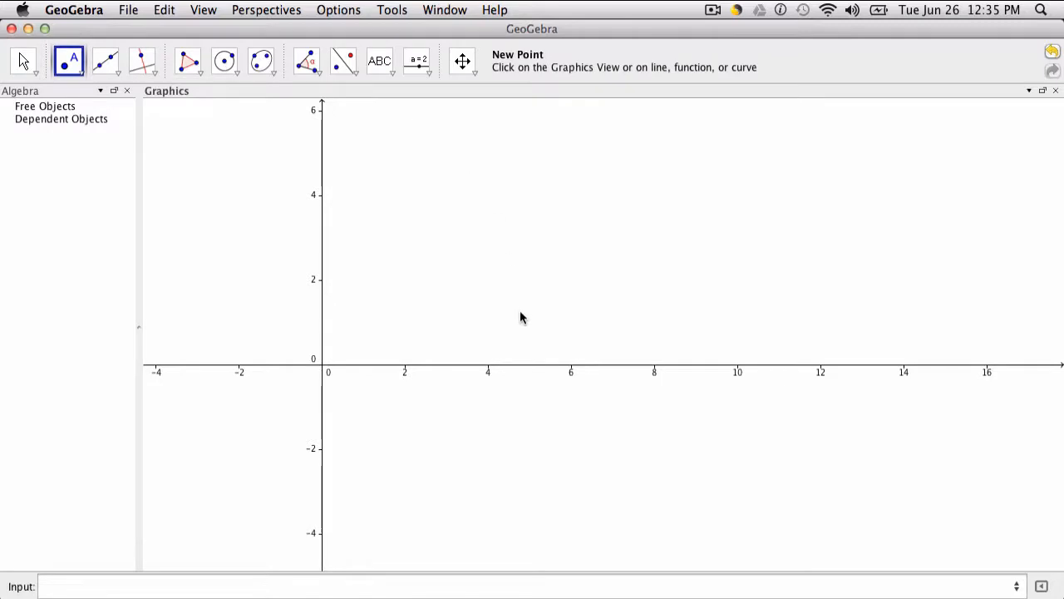
mouse_move(488, 230)
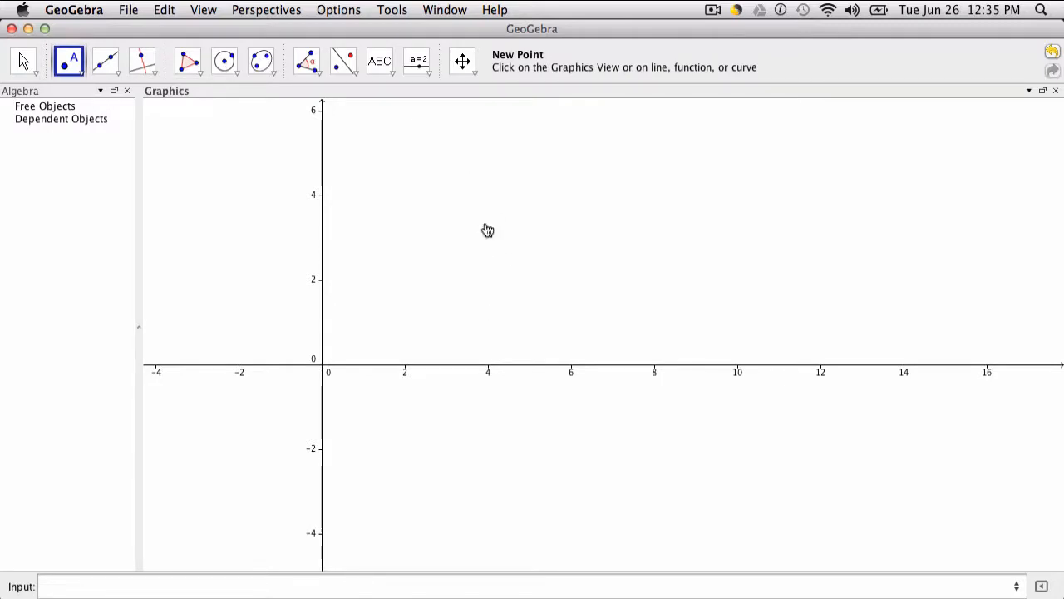
click(735, 299)
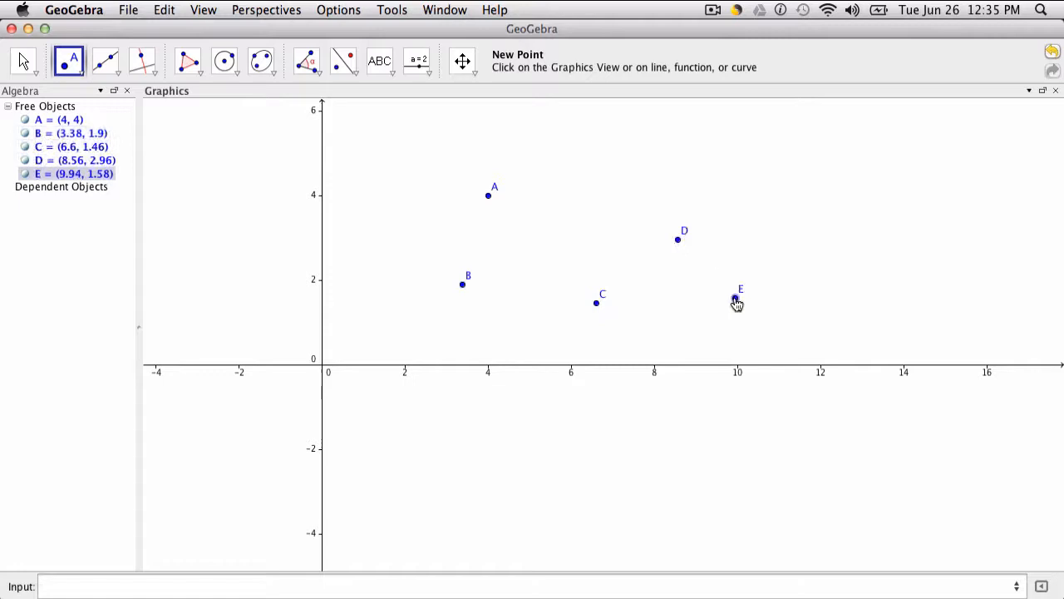
click(833, 310)
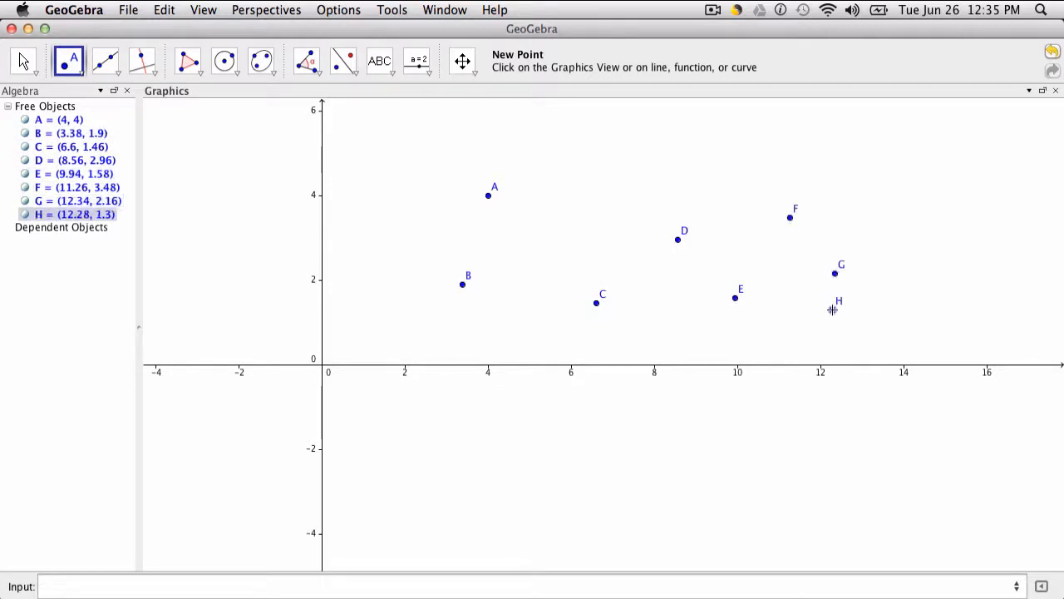
click(783, 443)
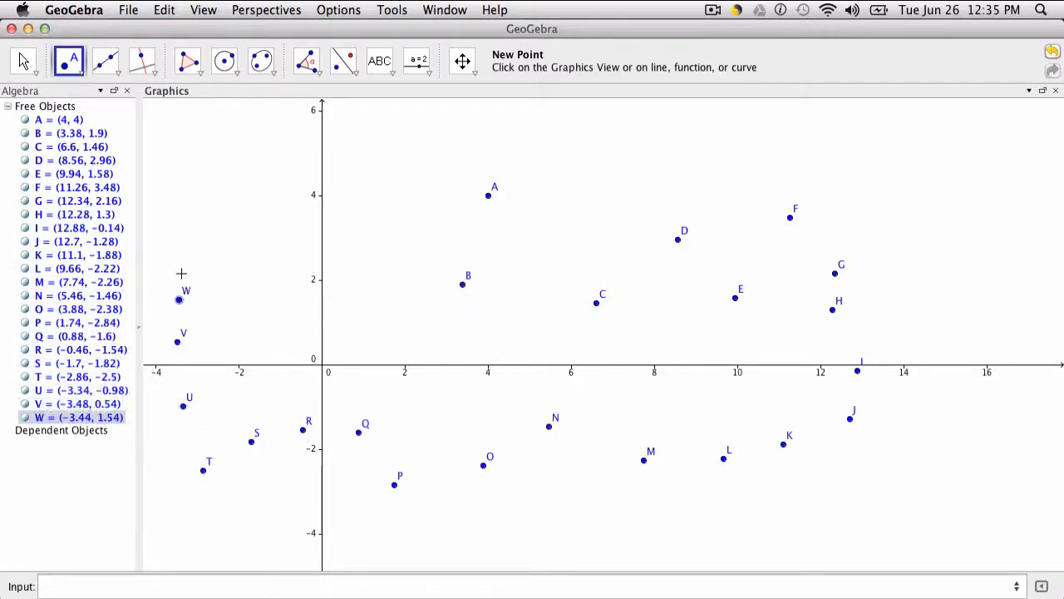
click(239, 194)
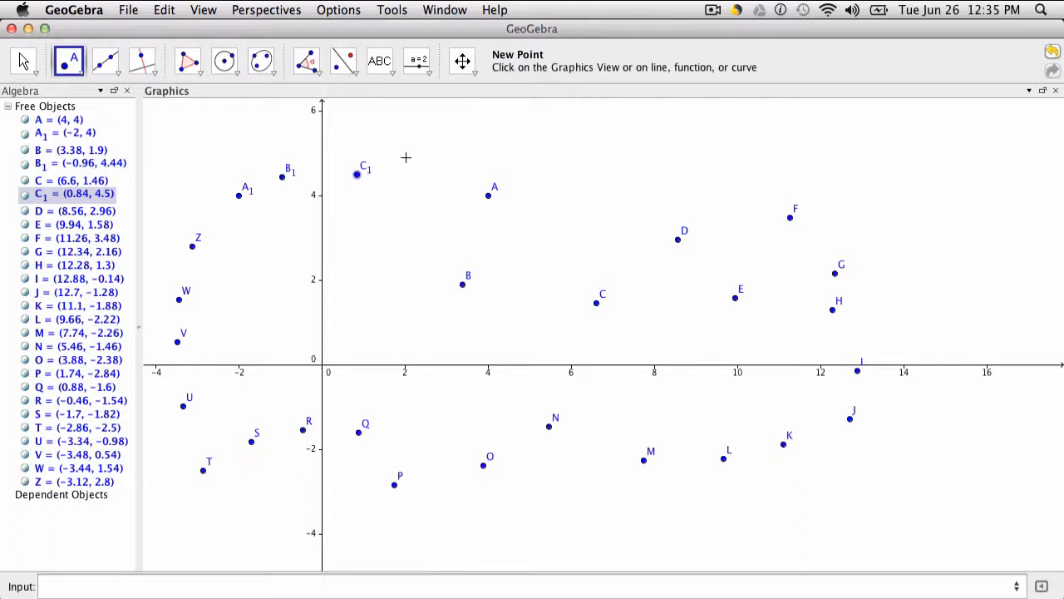
click(406, 157)
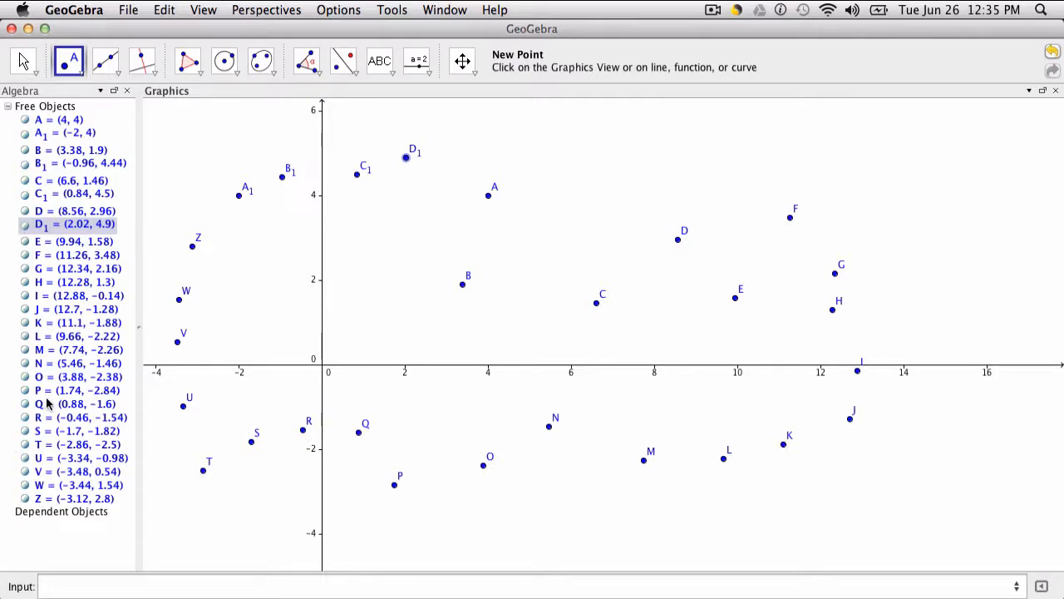
mouse_move(225, 13)
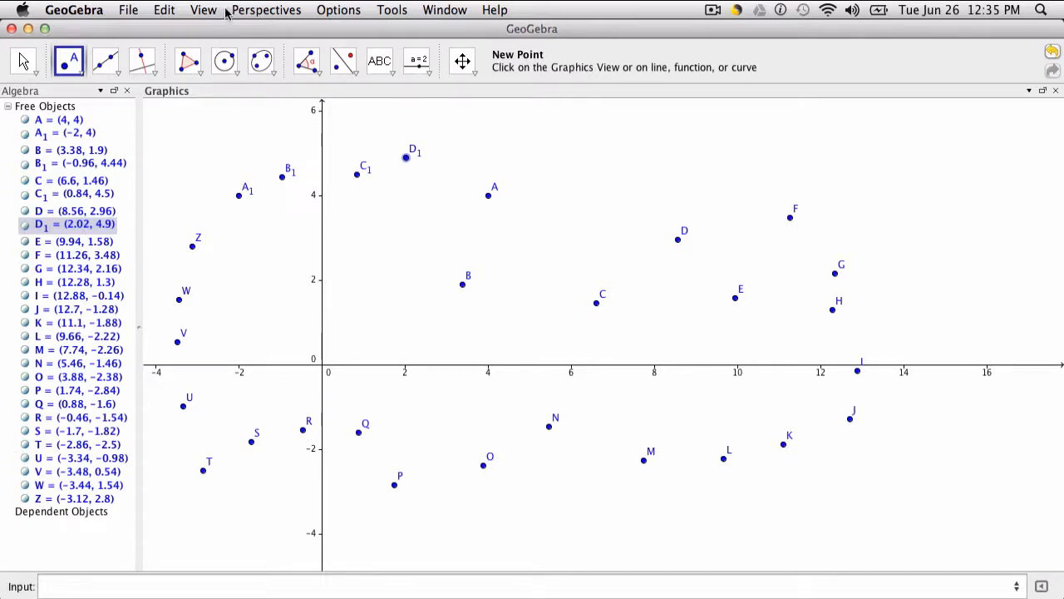
- Start a new, empty construction from the File menu
click(203, 9)
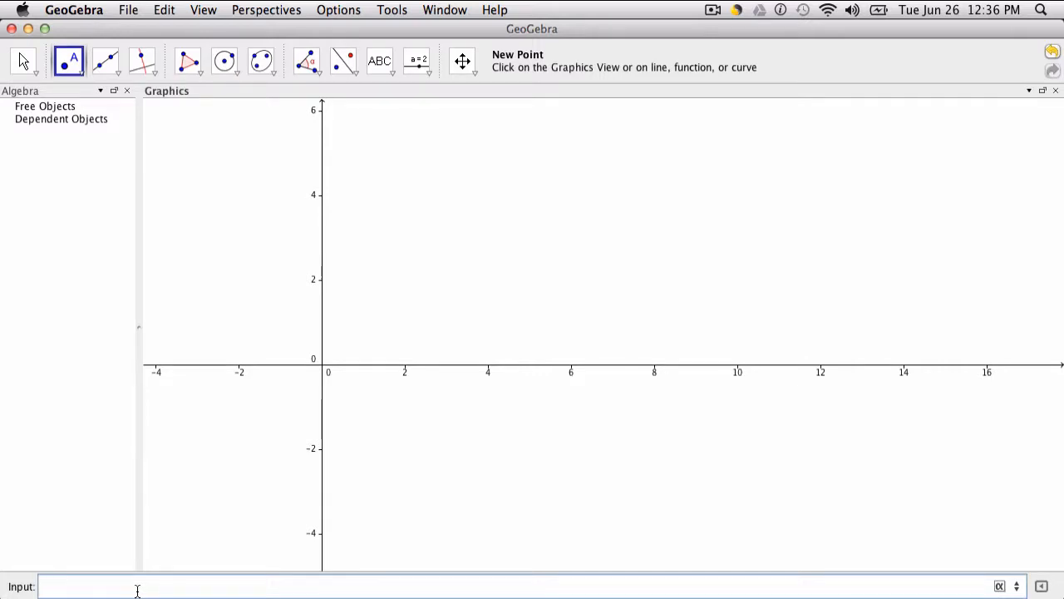
- Enter a definition for point A at (3, 2) in the Input bar
text(A =)
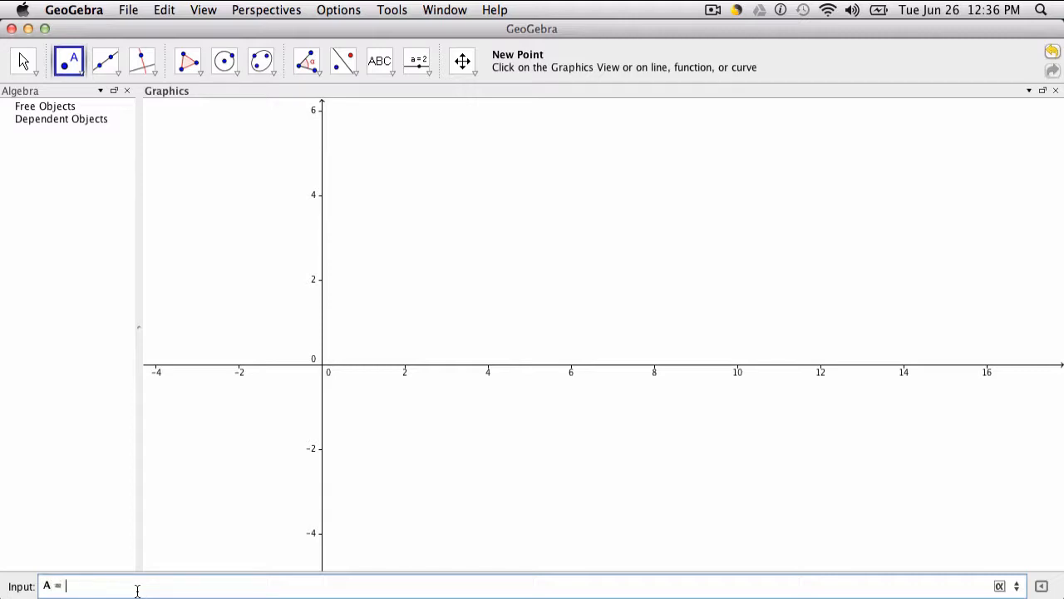
text(0)
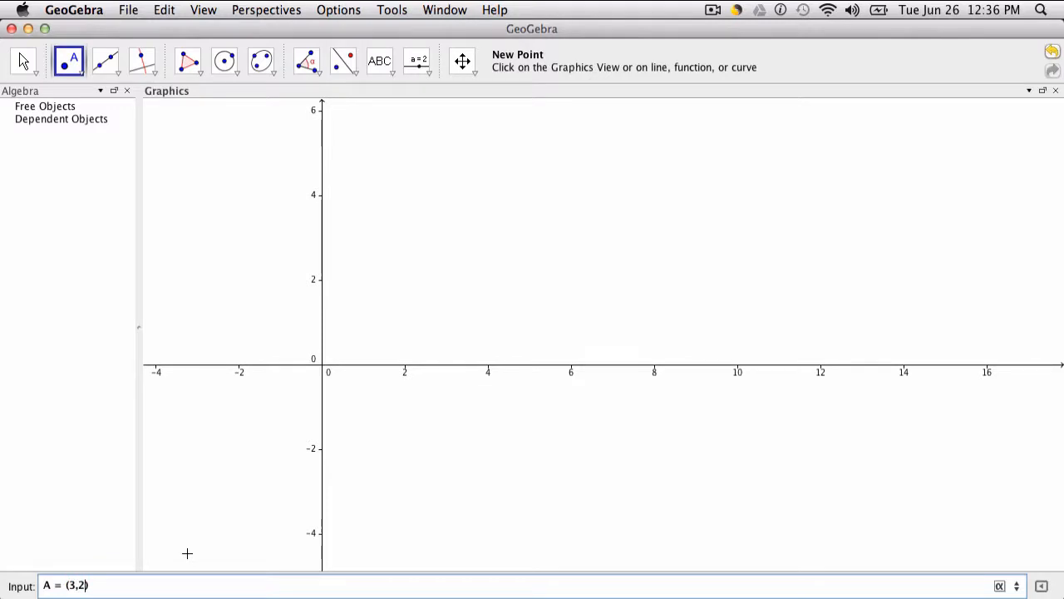
key(Return)
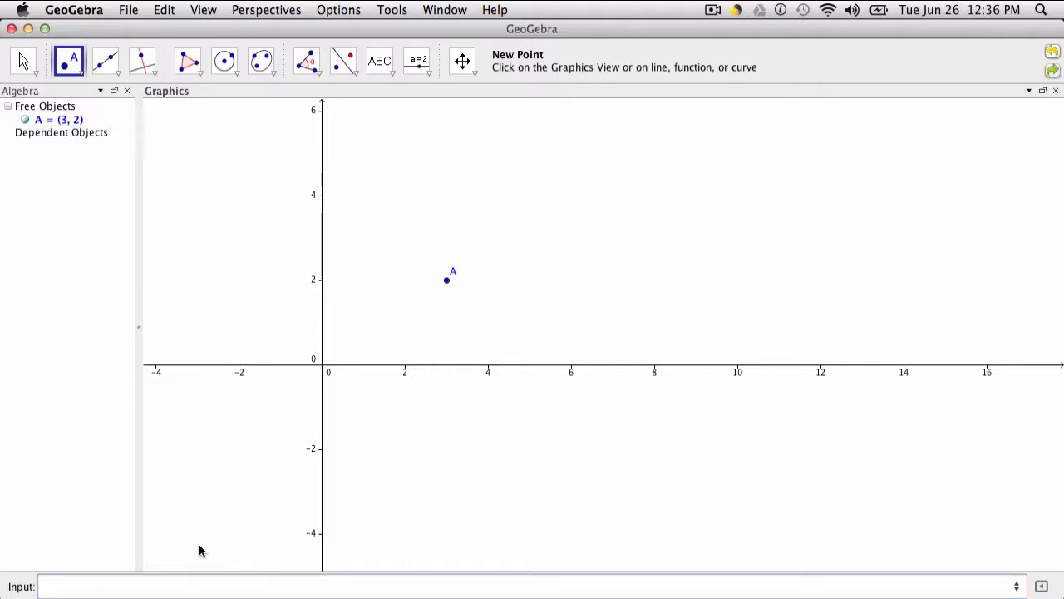
mouse_move(208, 476)
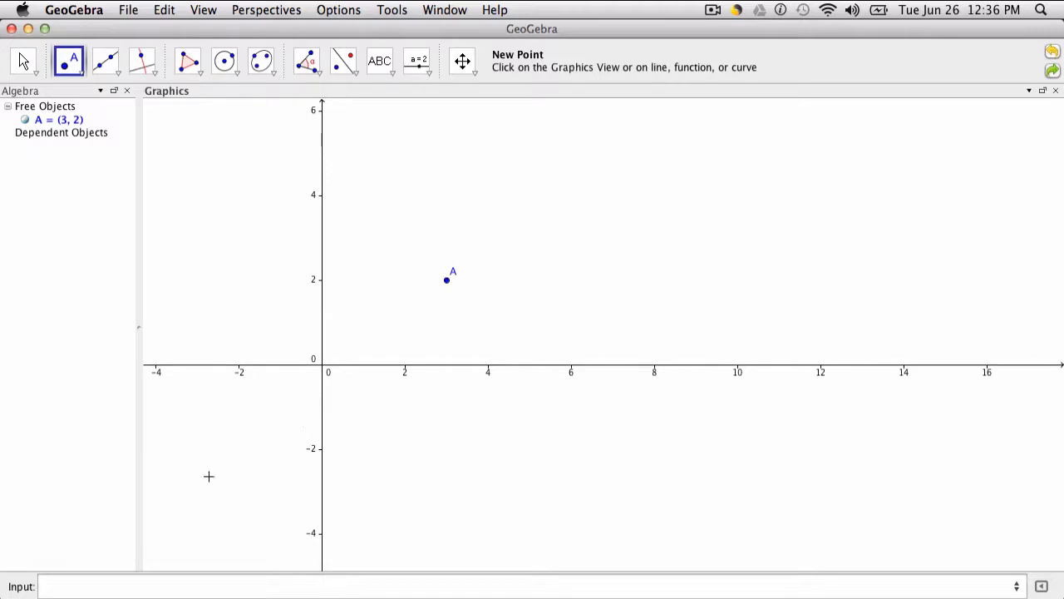
- Undo point A, re-enter (3, 2) in the Input bar, and add B at (2, 4)
click(181, 524)
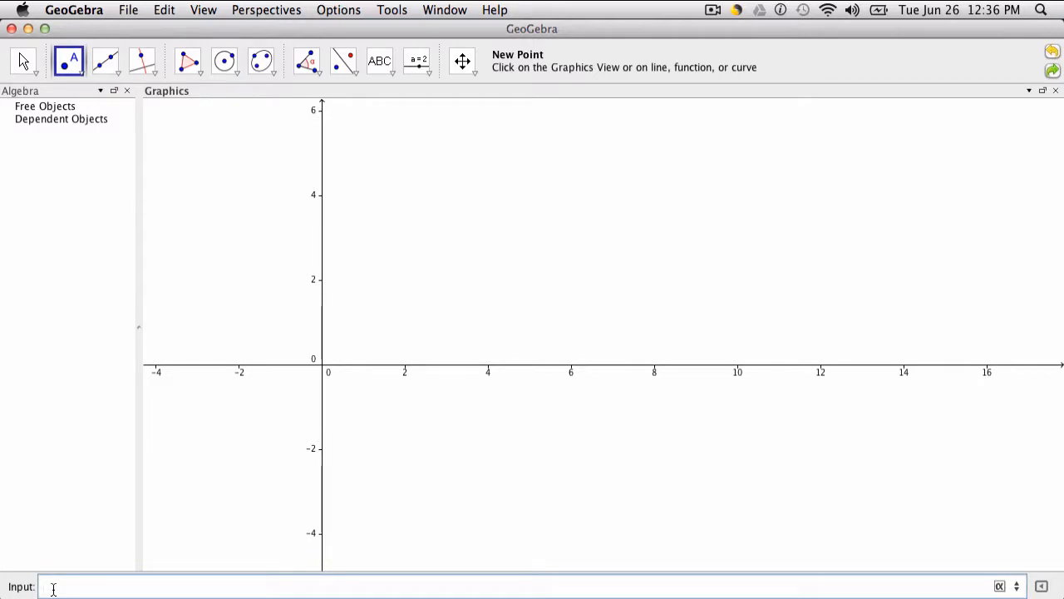
text((3))
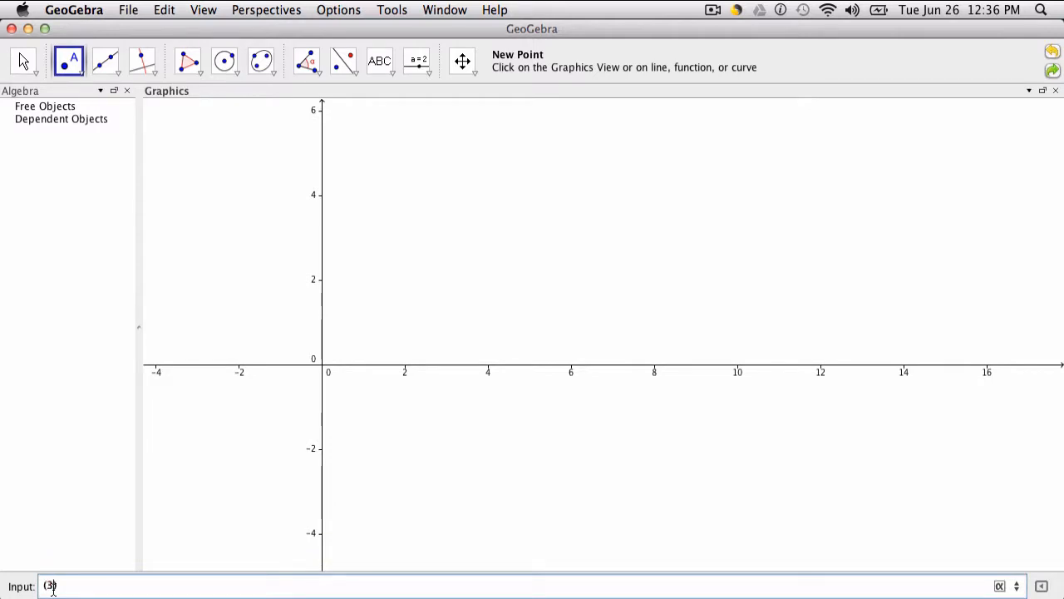
text(,2))
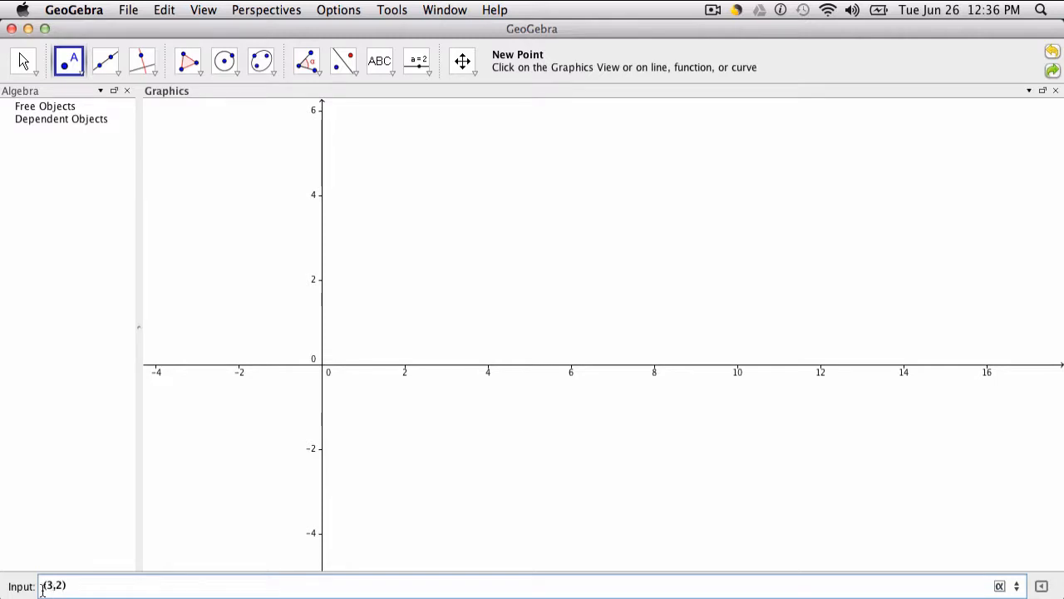
key(Return)
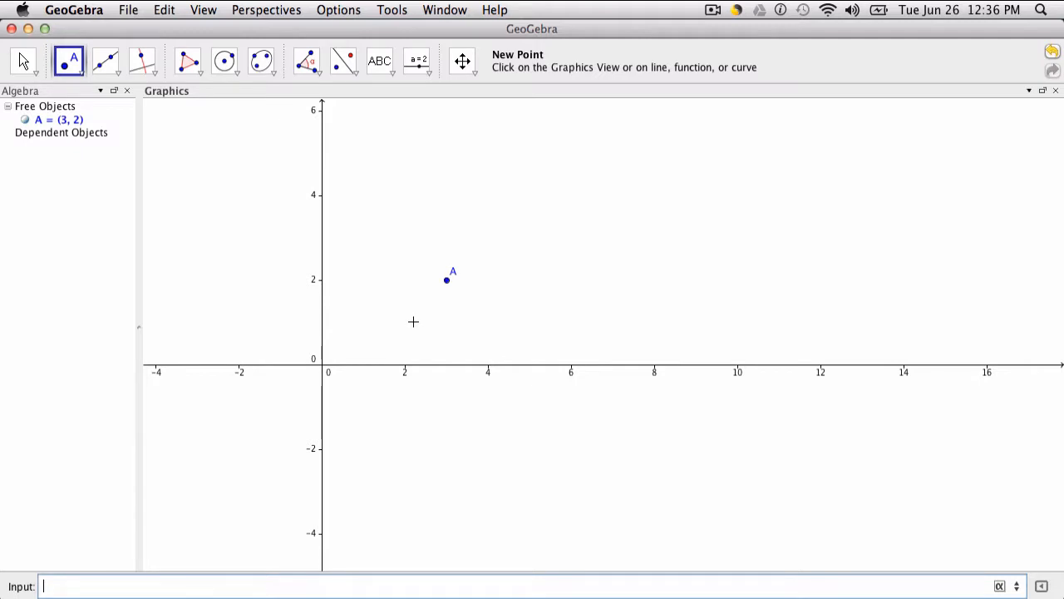
text((2,)
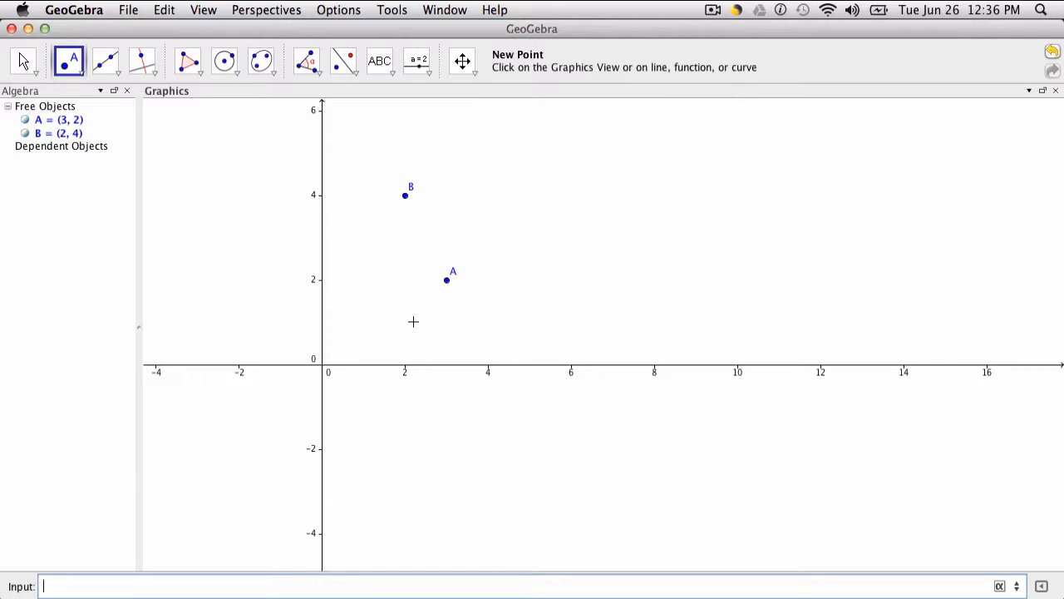
click(22, 60)
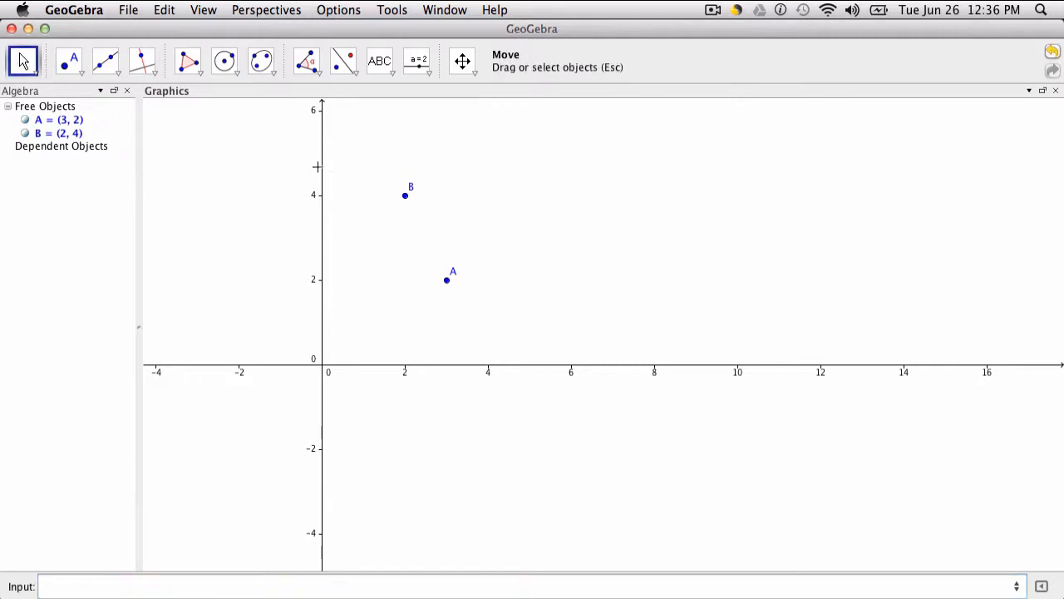
- Select point B at (2, 4) and confirm renaming it to D
click(405, 195)
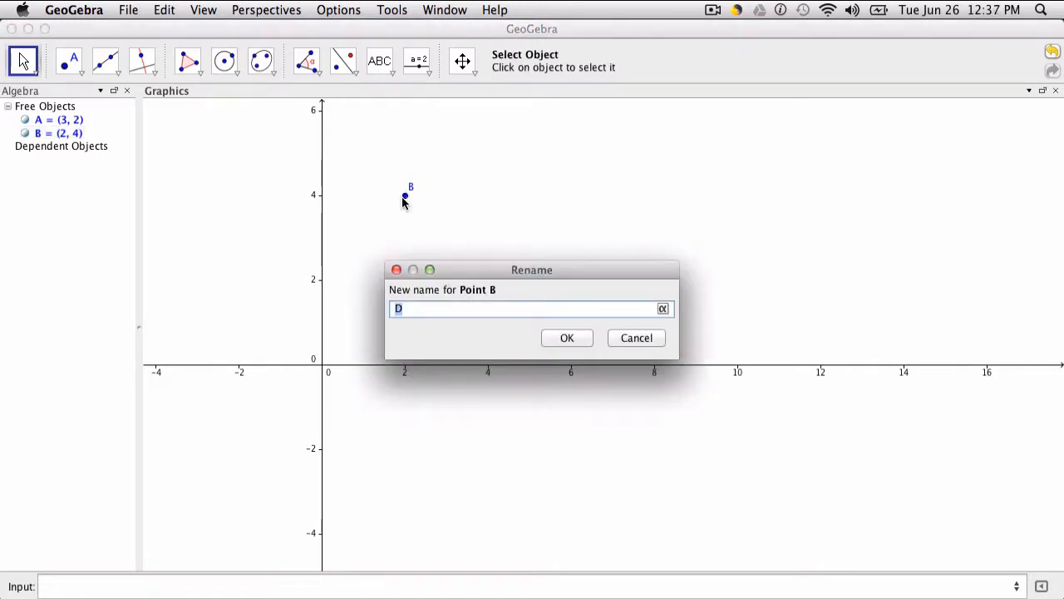
click(567, 337)
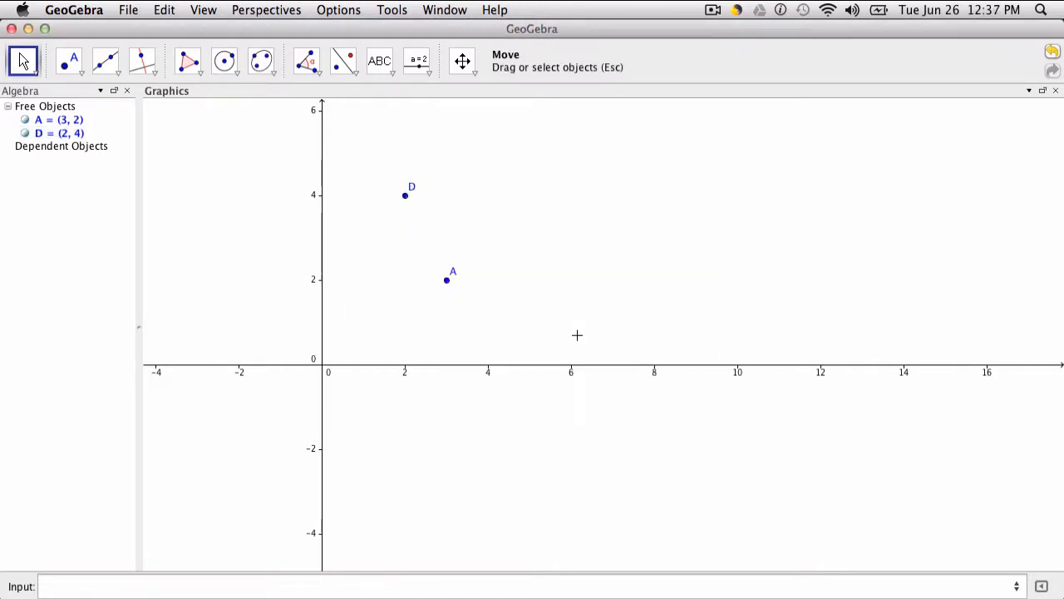